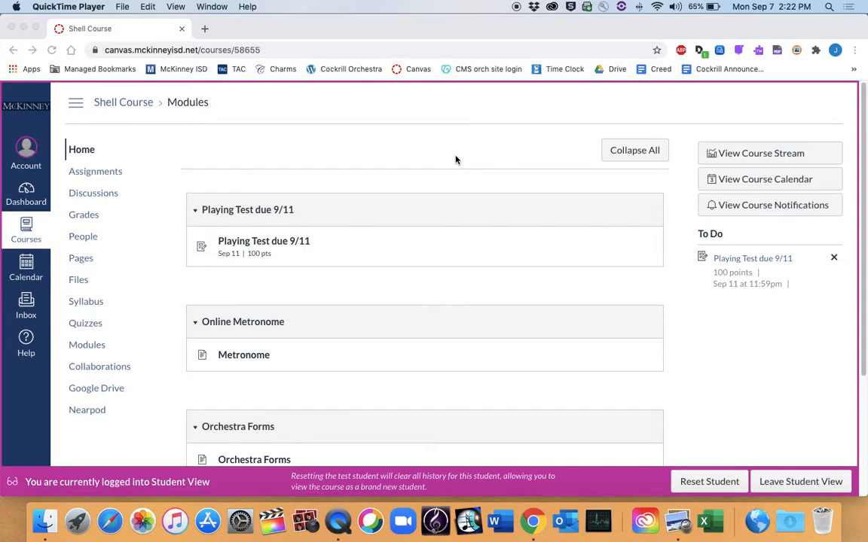
{"action": "mouse_move", "coordinate": [519, 238]}
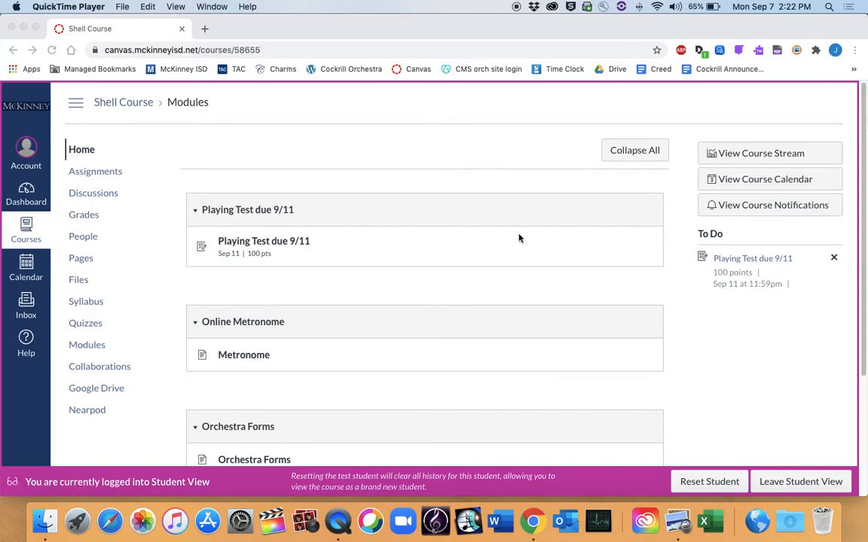
{"action": "mouse_move", "coordinate": [400, 214]}
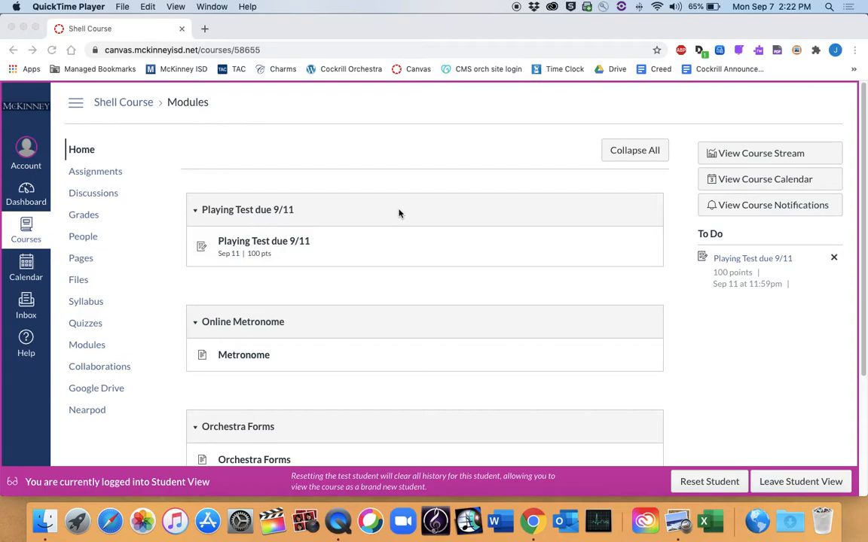
{"action": "mouse_move", "coordinate": [413, 287]}
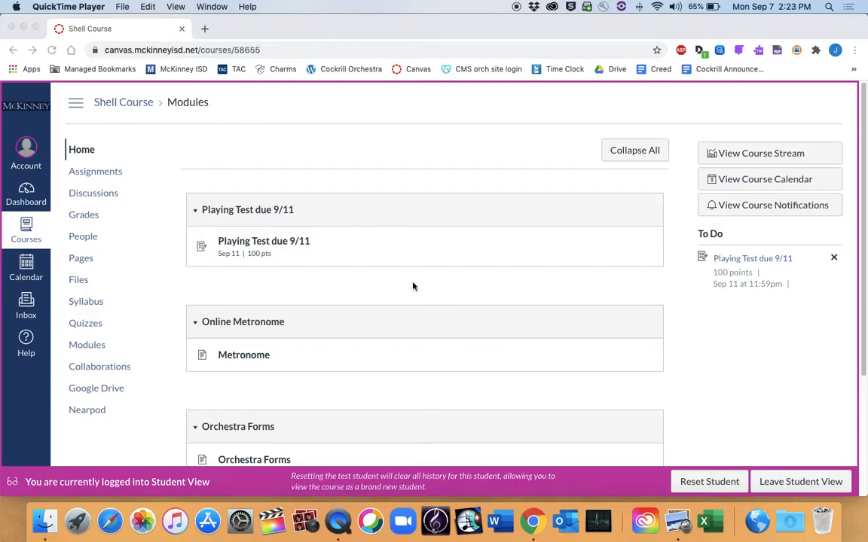
{"action": "mouse_move", "coordinate": [482, 242]}
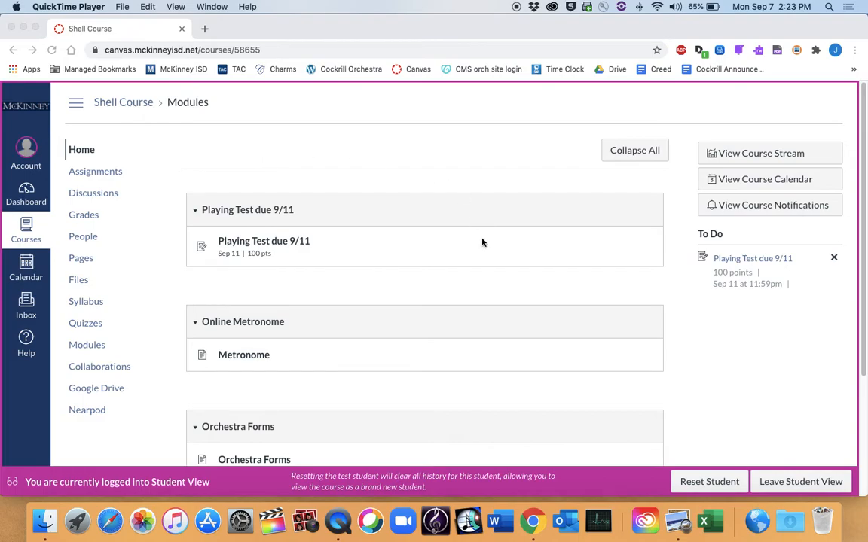
{"action": "mouse_move", "coordinate": [247, 339]}
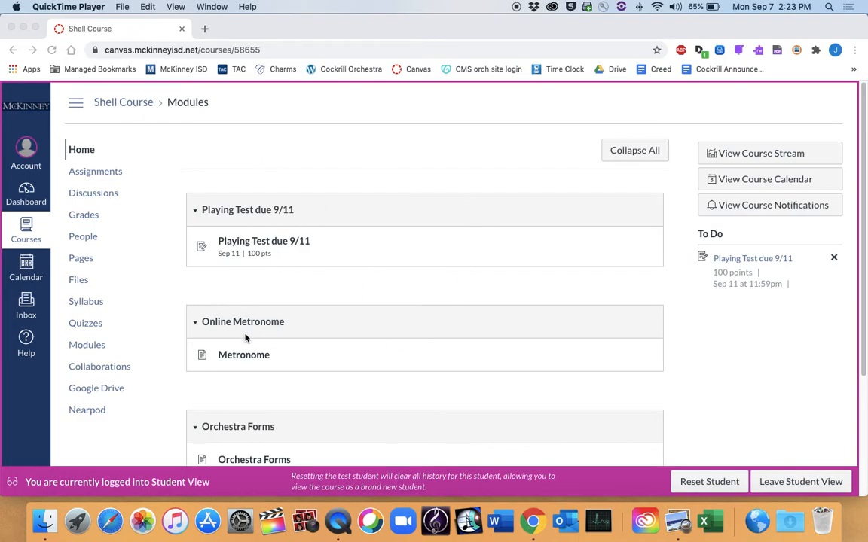
{"action": "mouse_move", "coordinate": [287, 243]}
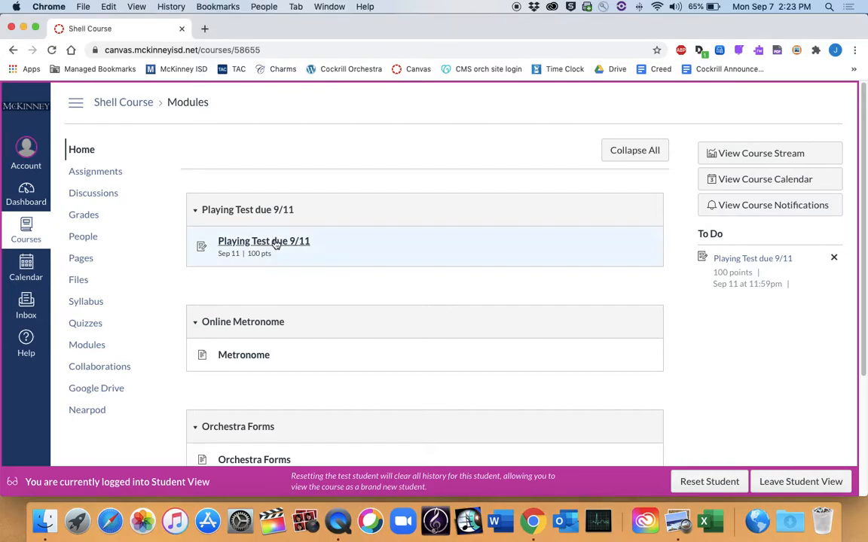
Step: Read the Playing Test due 9/11 instructions, then open the Metronome page from Modules
{"action": "left_click", "coordinate": [263, 241]}
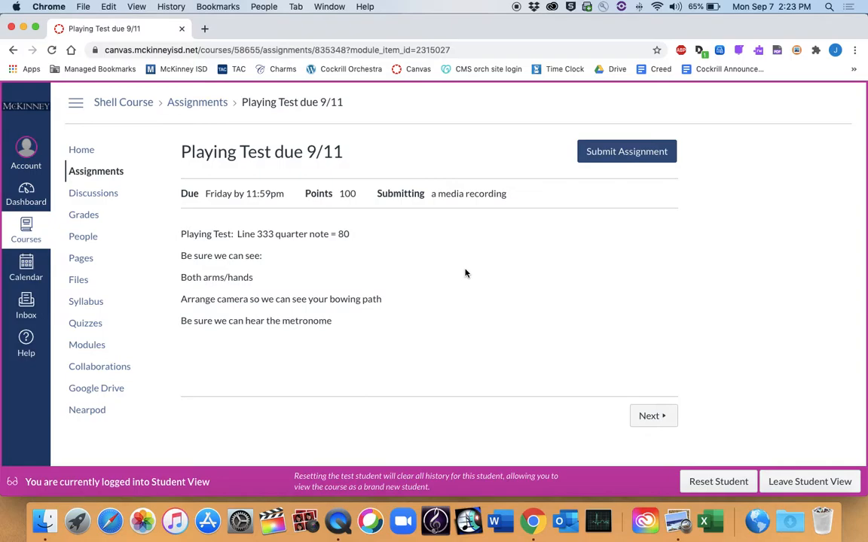
{"action": "mouse_move", "coordinate": [261, 235]}
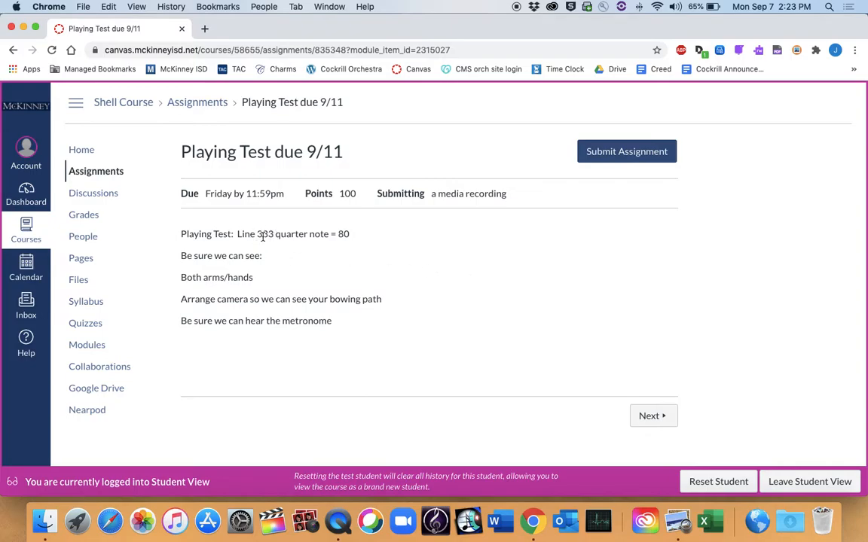
{"action": "mouse_move", "coordinate": [285, 234]}
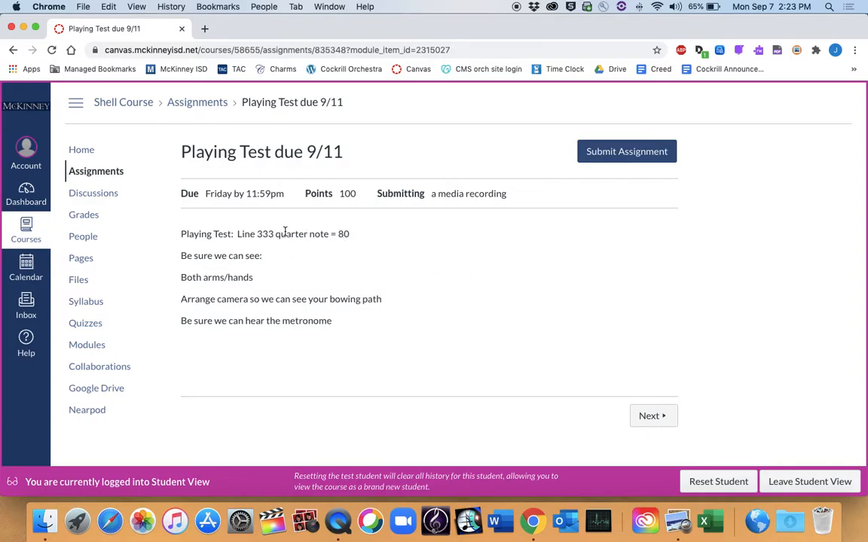
{"action": "mouse_move", "coordinate": [359, 256]}
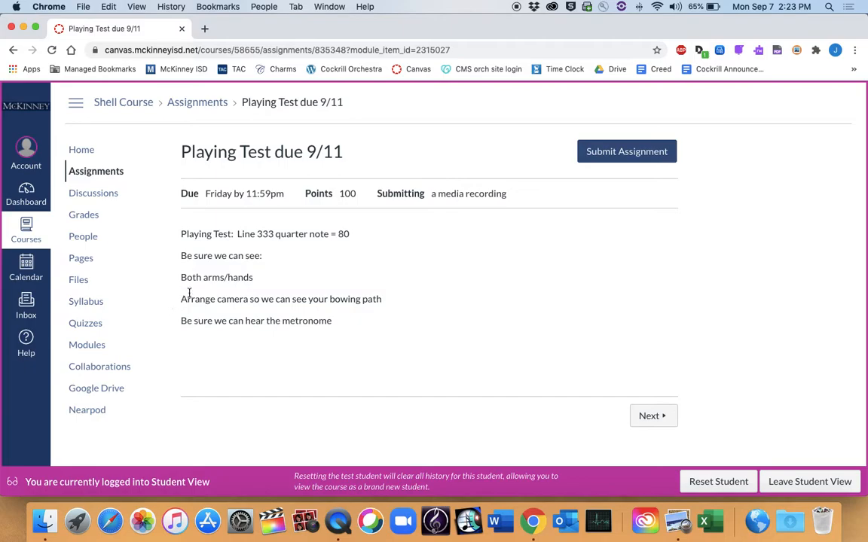
{"action": "mouse_move", "coordinate": [209, 293]}
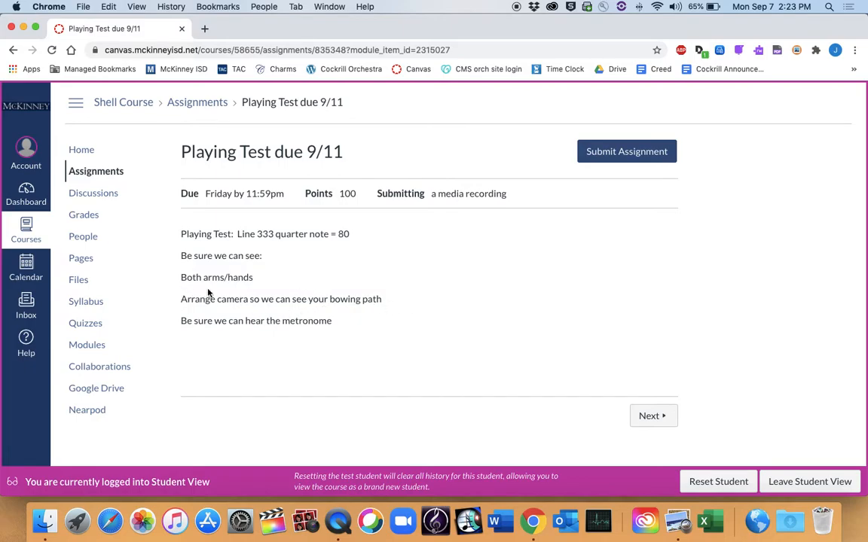
{"action": "mouse_move", "coordinate": [197, 220]}
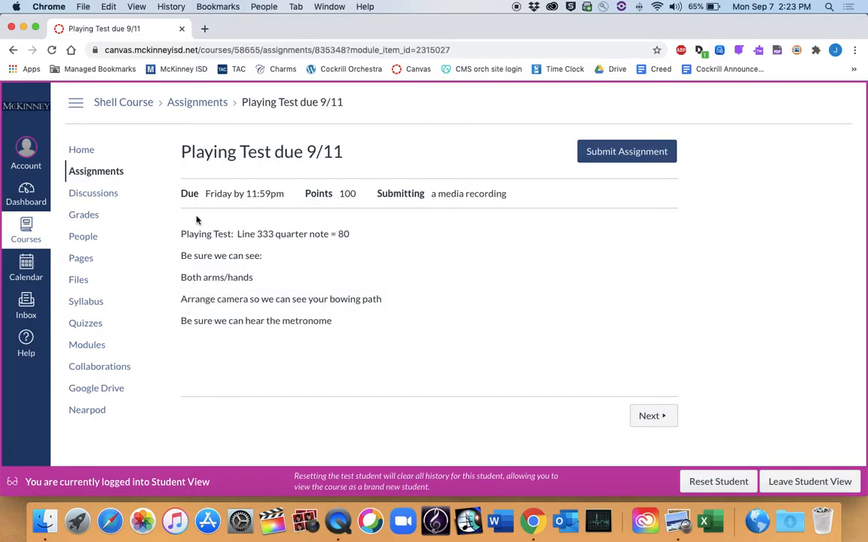
{"action": "mouse_move", "coordinate": [78, 279]}
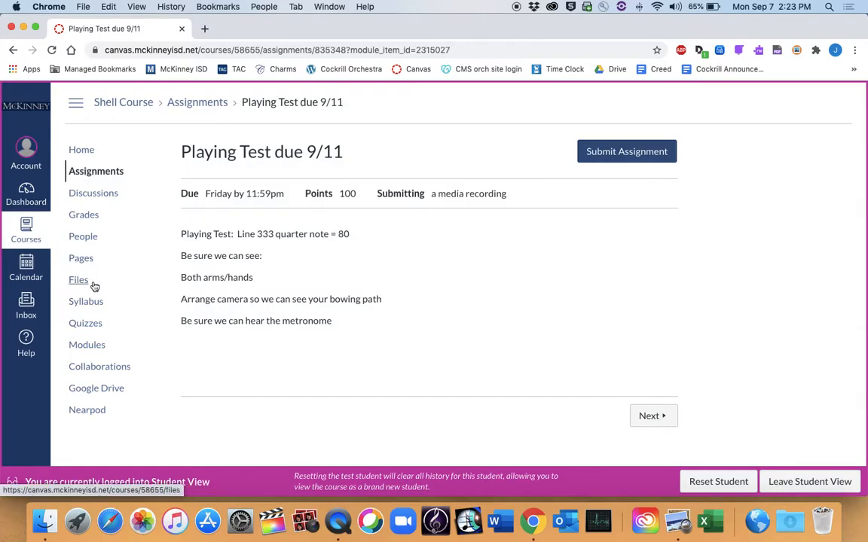
{"action": "left_click", "coordinate": [86, 344]}
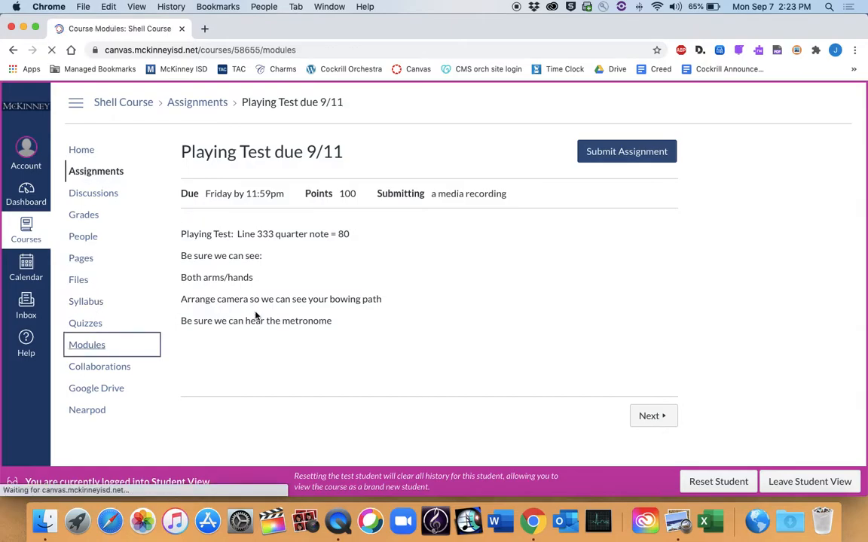
{"action": "left_click", "coordinate": [87, 345]}
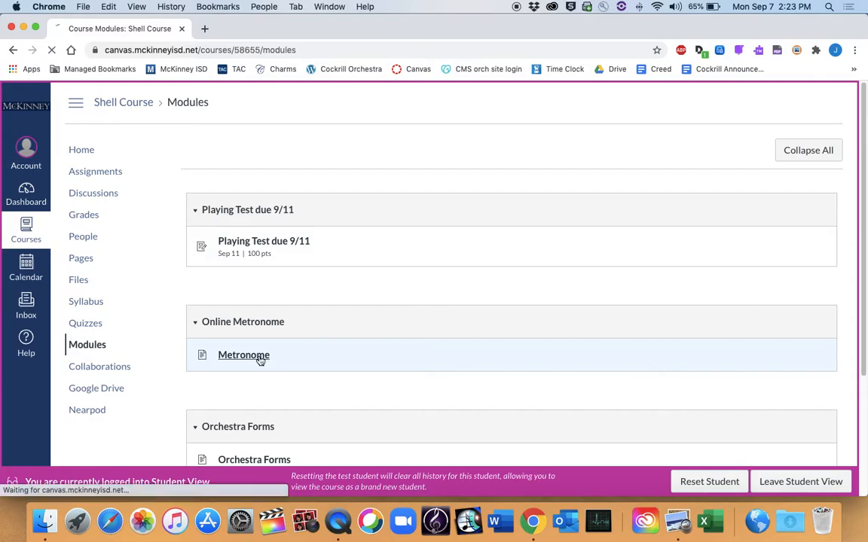
{"action": "left_click", "coordinate": [243, 355]}
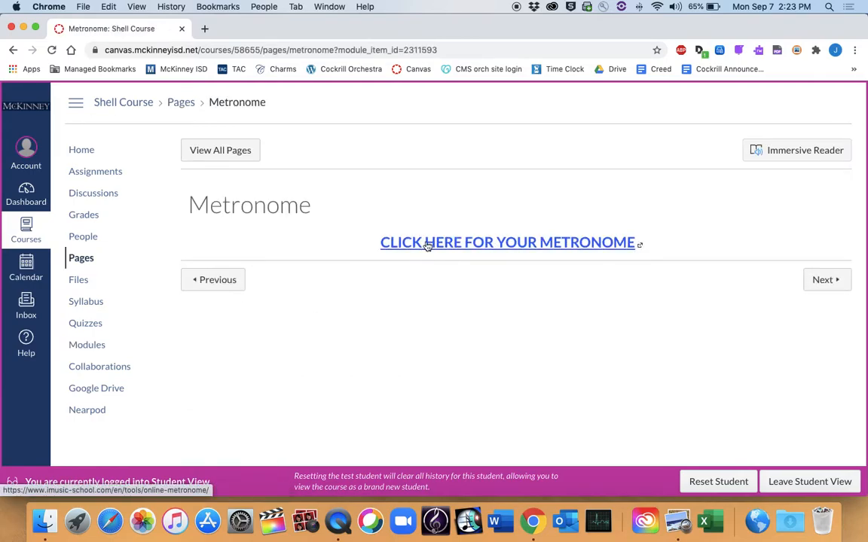
Step: Open the imusic-school online metronome and set the tempo to 80 BPM
{"action": "left_click", "coordinate": [507, 242]}
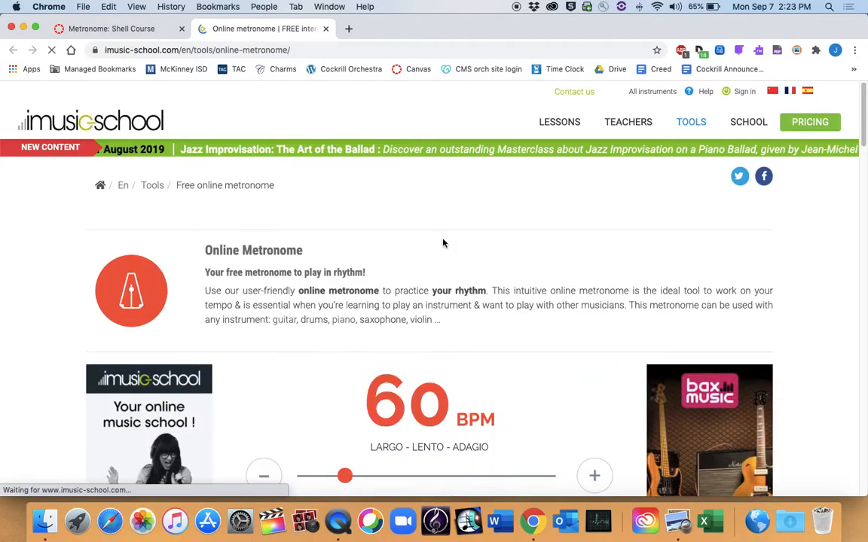
{"action": "scroll", "scroll_direction": "down", "scroll_amount": 3}
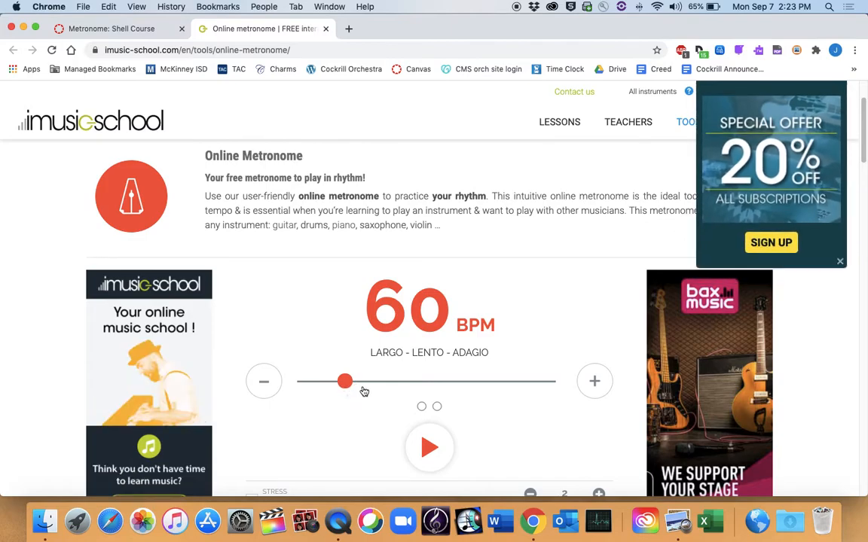
{"action": "mouse_move", "coordinate": [383, 380]}
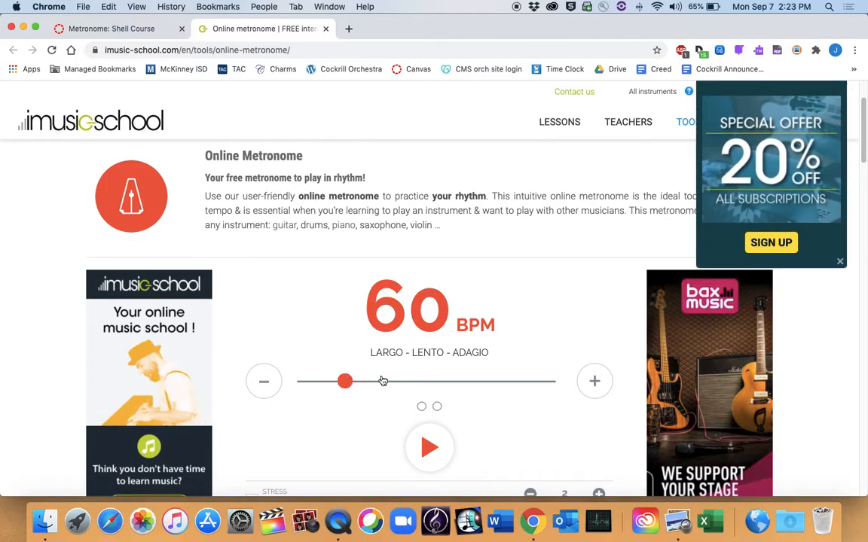
{"action": "left_click_drag", "start_coordinate": [344, 382], "coordinate": [375, 381]}
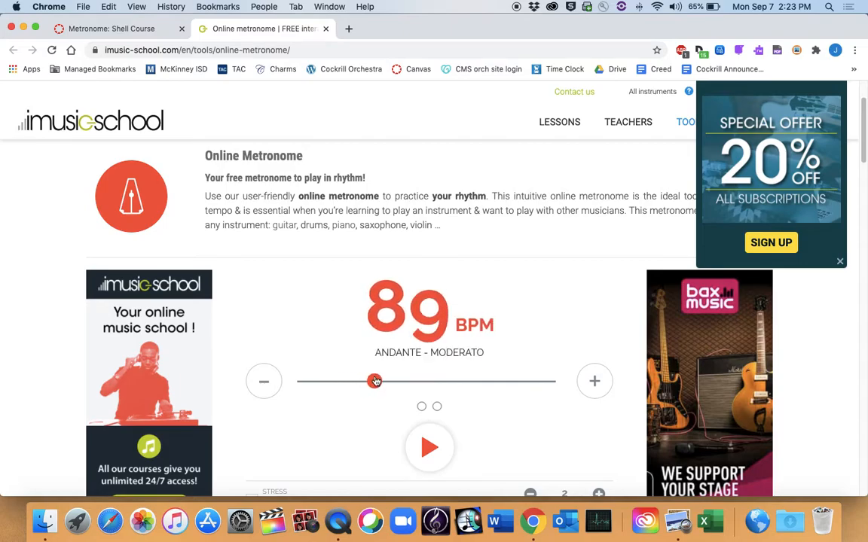
{"action": "left_click_drag", "start_coordinate": [375, 381], "coordinate": [366, 381]}
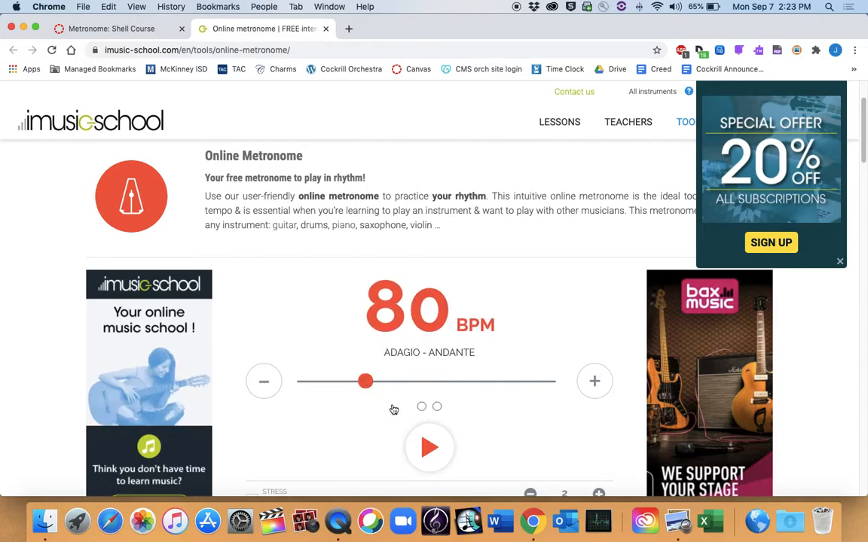
Step: Start the metronome ticking in eighth notes and return to the Canvas Metronome page
{"action": "left_click", "coordinate": [429, 447]}
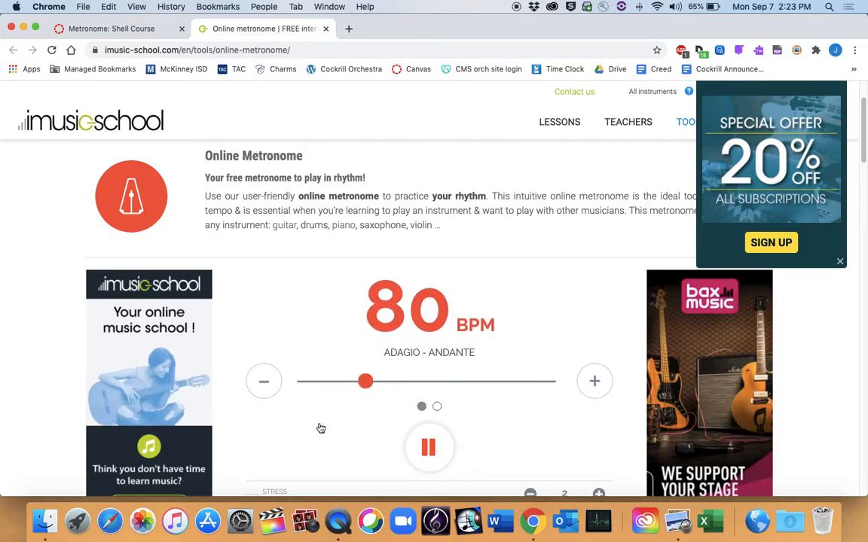
{"action": "scroll", "scroll_direction": "down", "scroll_amount": 3}
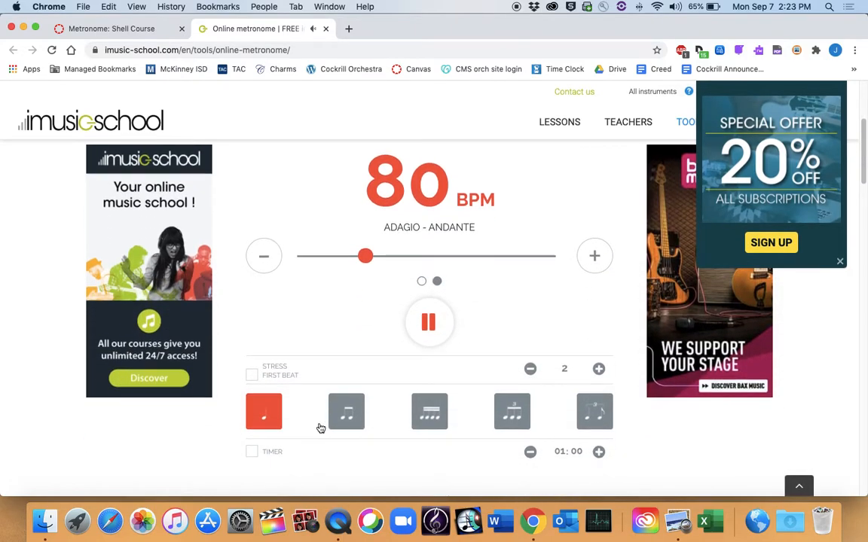
{"action": "left_click", "coordinate": [346, 411]}
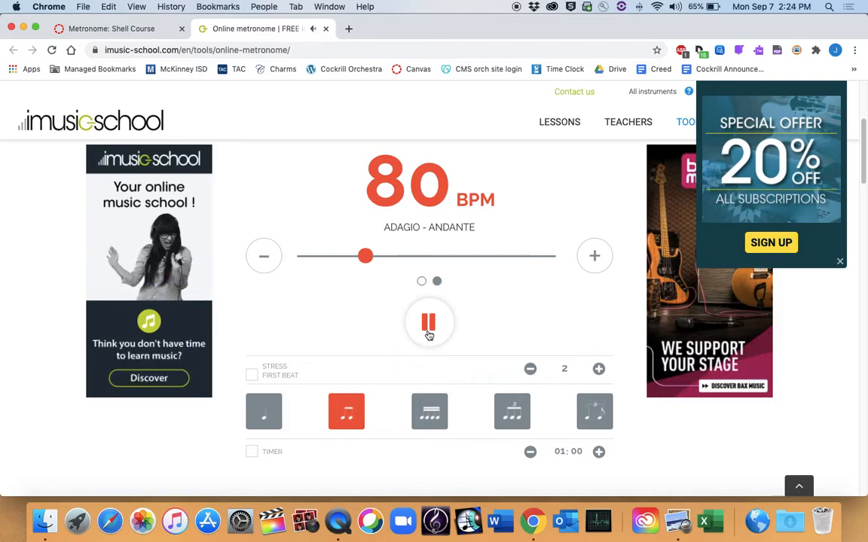
{"action": "left_click", "coordinate": [111, 28]}
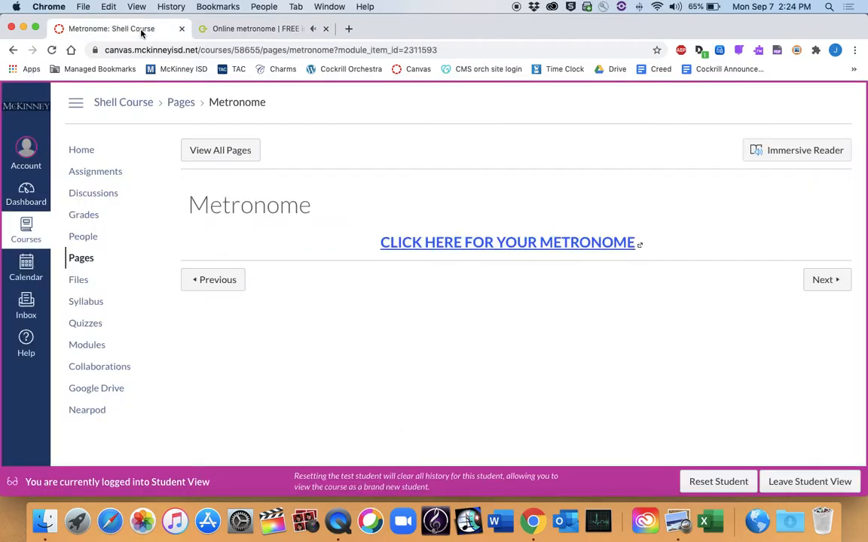
{"action": "mouse_move", "coordinate": [80, 149]}
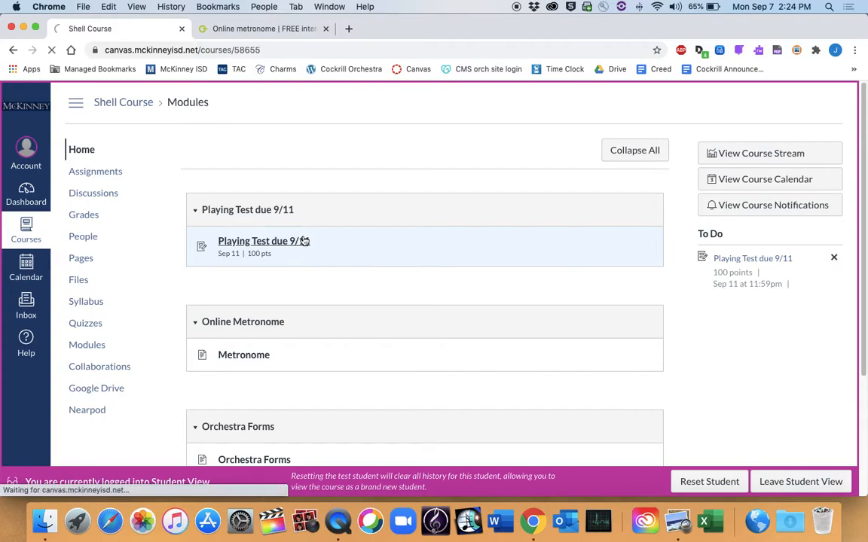
Step: Open Playing Test due 9/11, start a submission, and scroll down to the media form
{"action": "left_click", "coordinate": [263, 241]}
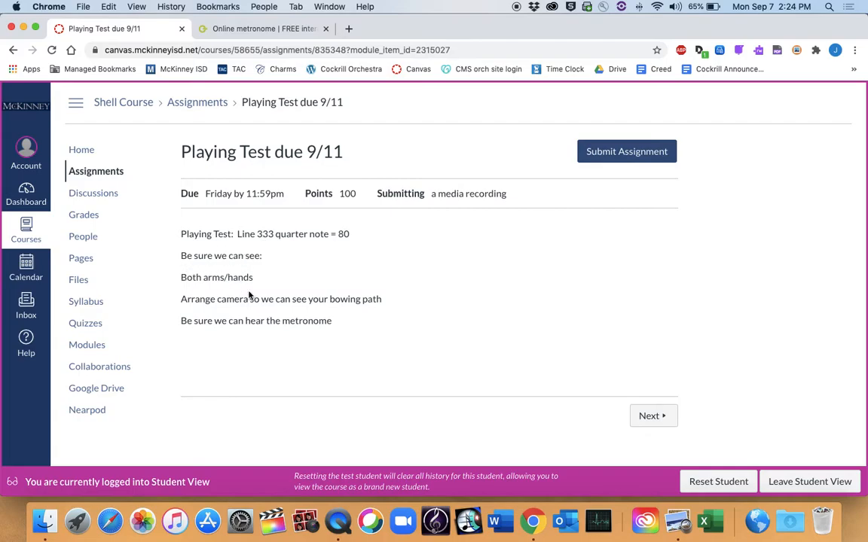
{"action": "mouse_move", "coordinate": [391, 312]}
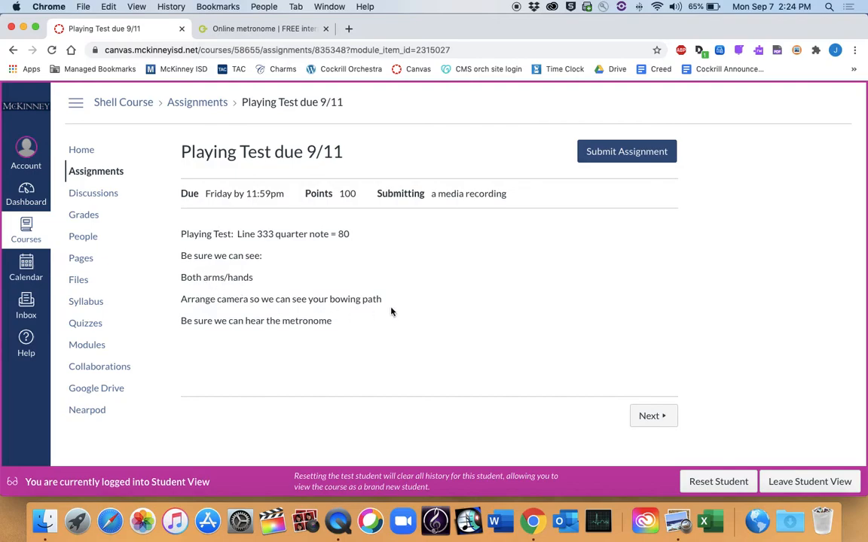
{"action": "mouse_move", "coordinate": [414, 280]}
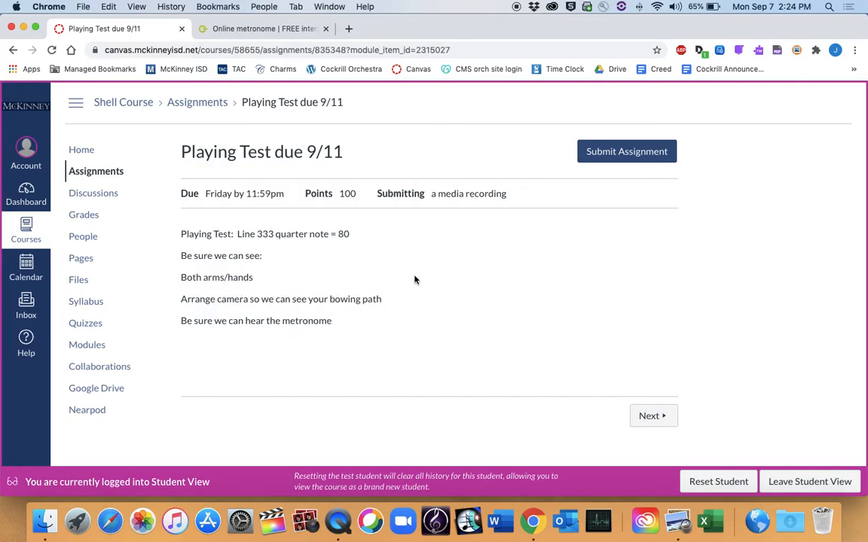
{"action": "left_click", "coordinate": [626, 151]}
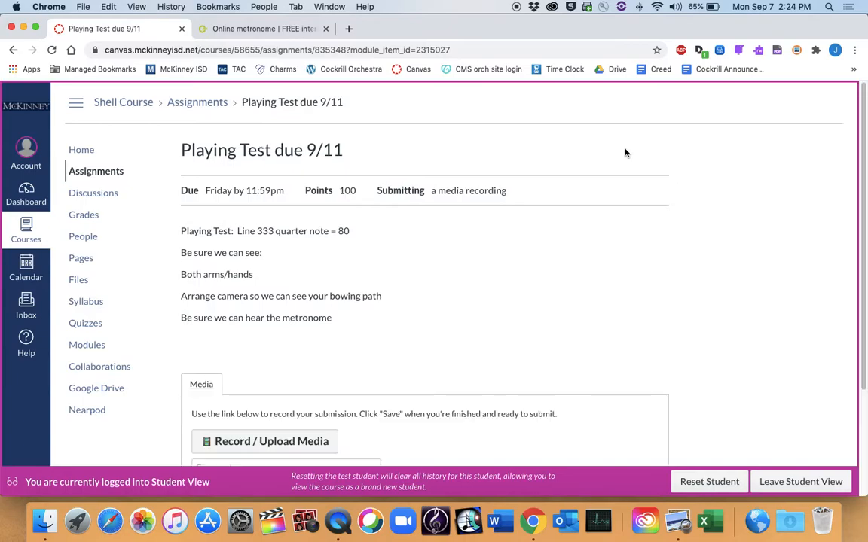
{"action": "scroll", "scroll_direction": "down", "scroll_amount": 3}
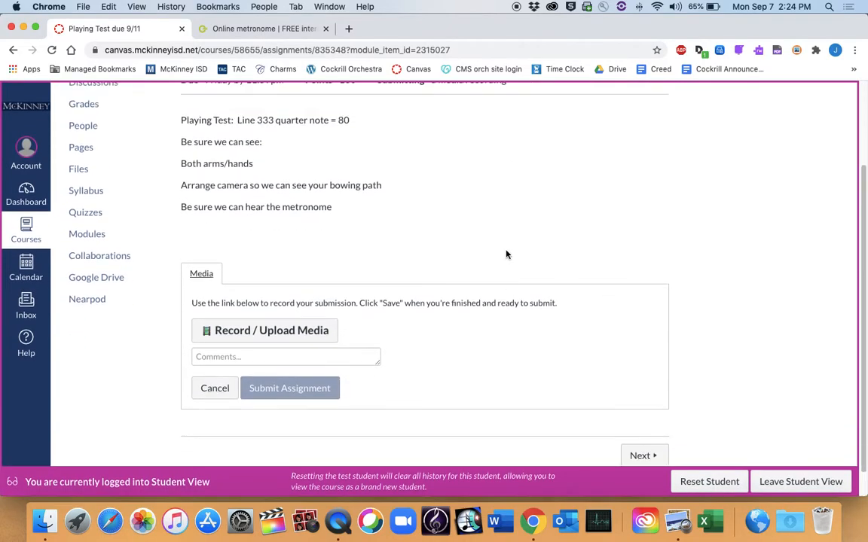
{"action": "scroll", "scroll_direction": "down", "scroll_amount": 3}
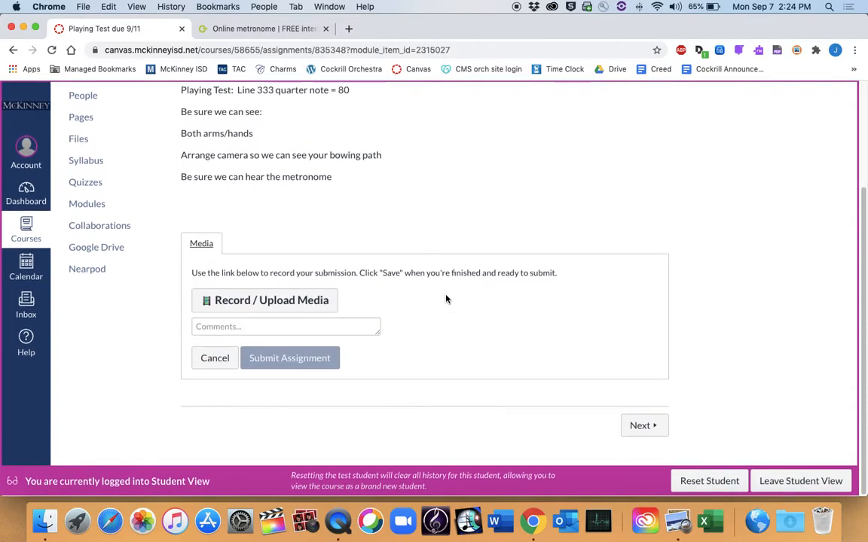
{"action": "mouse_move", "coordinate": [272, 300]}
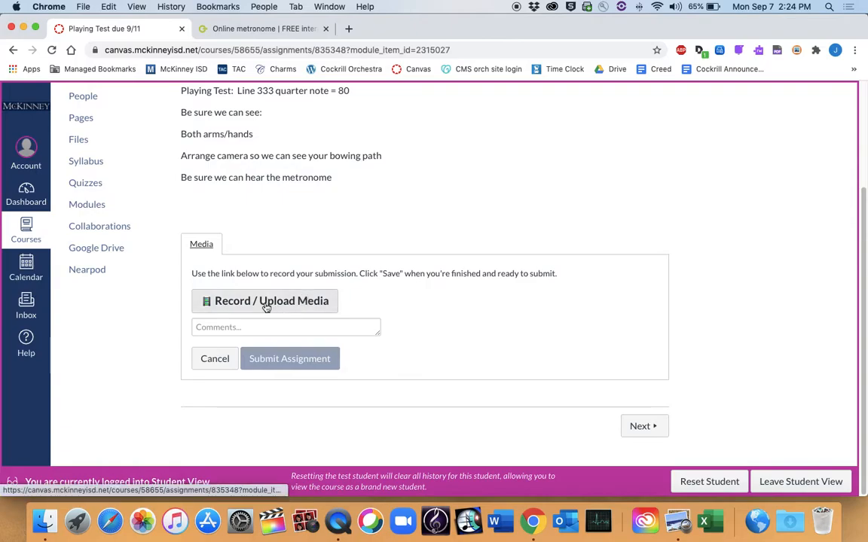
Step: Open Record / Upload Media to show the live webcam preview
{"action": "left_click", "coordinate": [265, 300]}
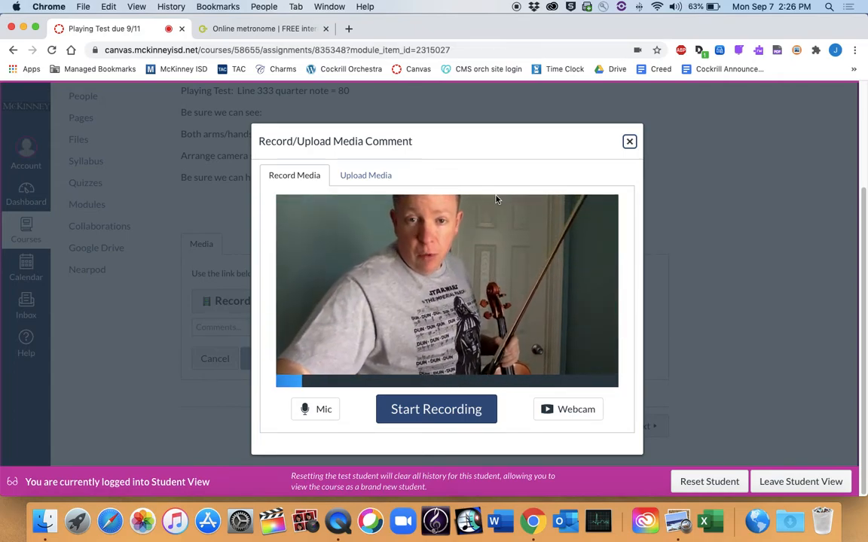
{"action": "mouse_move", "coordinate": [447, 301]}
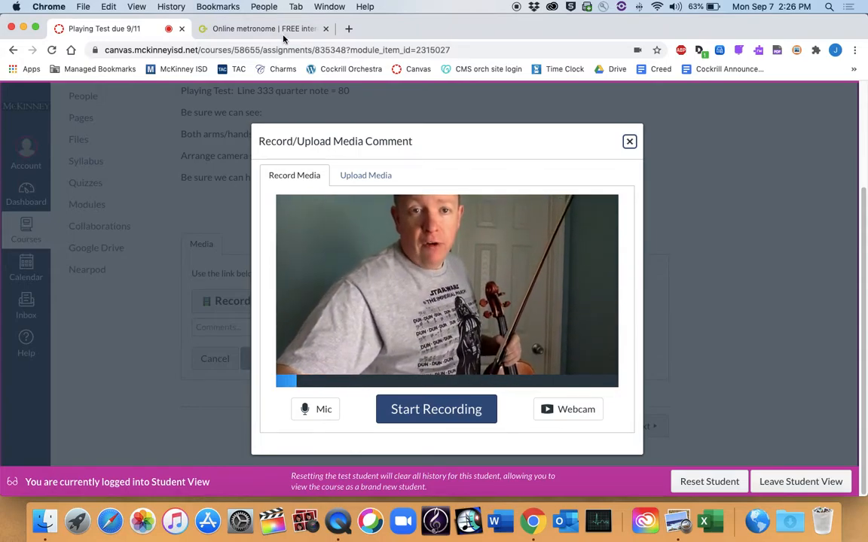
Step: Start the online metronome at 80 BPM and return to the Canvas recording dialog
{"action": "left_click", "coordinate": [264, 29]}
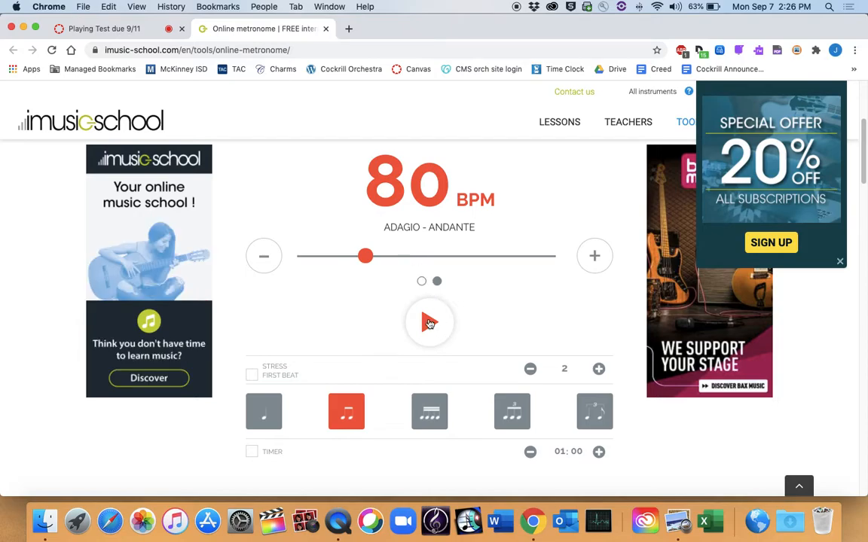
{"action": "left_click", "coordinate": [429, 322]}
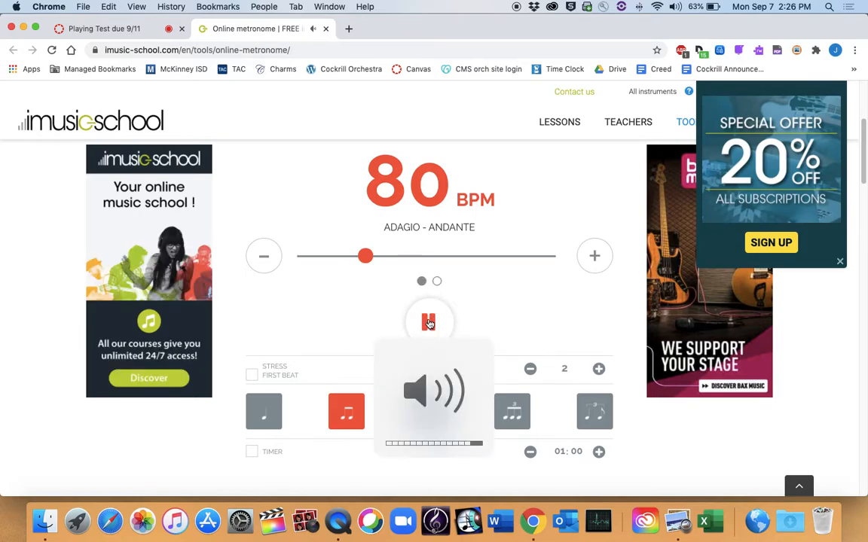
{"action": "left_click", "coordinate": [102, 28]}
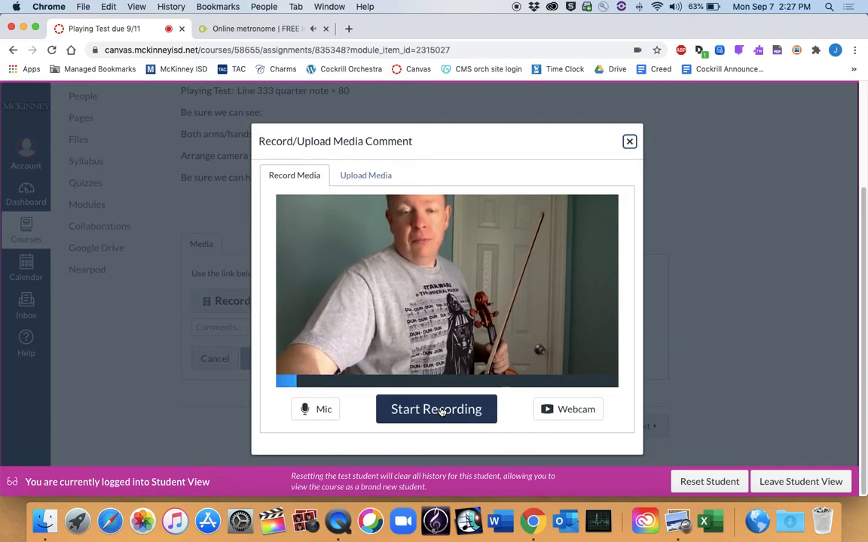
Step: Start the webcam recording, briefly check the metronome tab, and return to play
{"action": "left_click", "coordinate": [435, 410]}
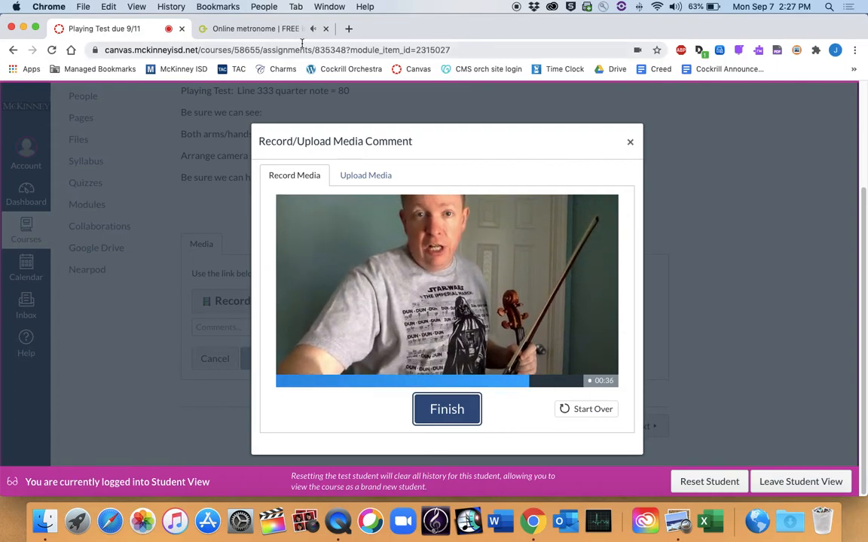
{"action": "left_click", "coordinate": [256, 29]}
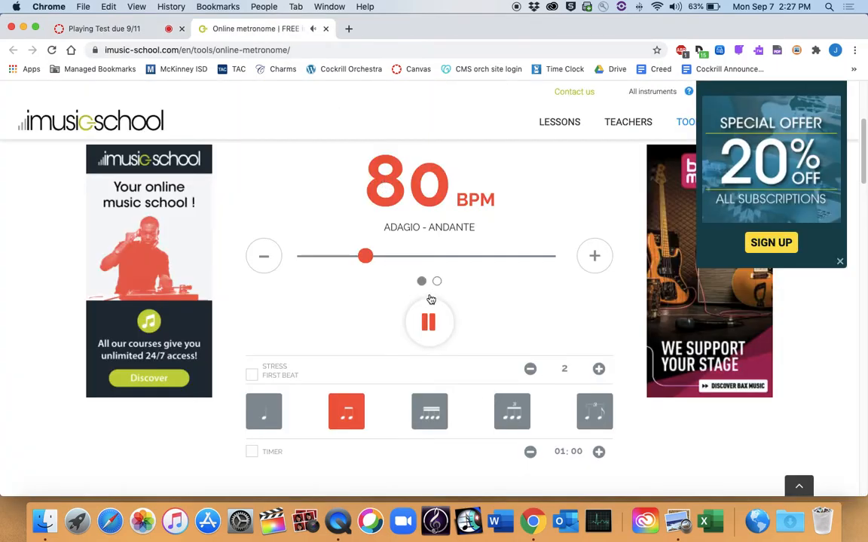
{"action": "left_click", "coordinate": [106, 28]}
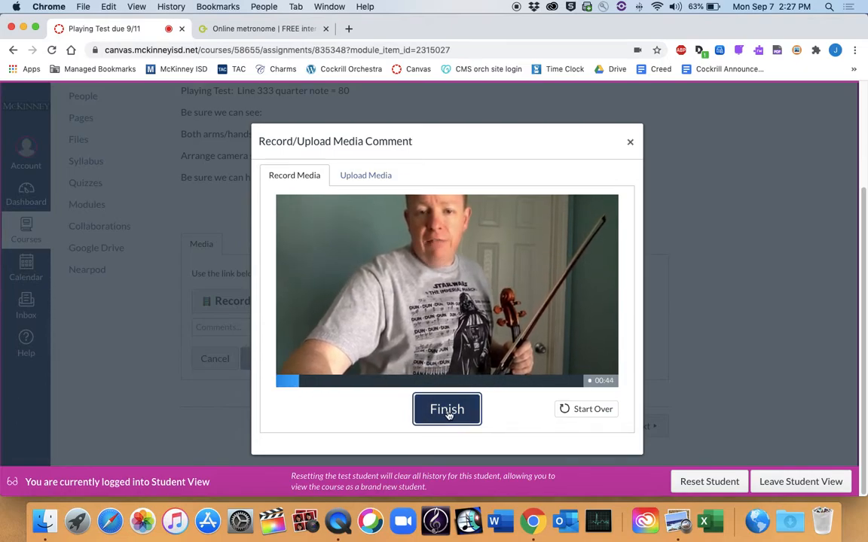
Step: Stop the 44-second recording, play it back, and pause around 15 seconds
{"action": "left_click", "coordinate": [446, 409]}
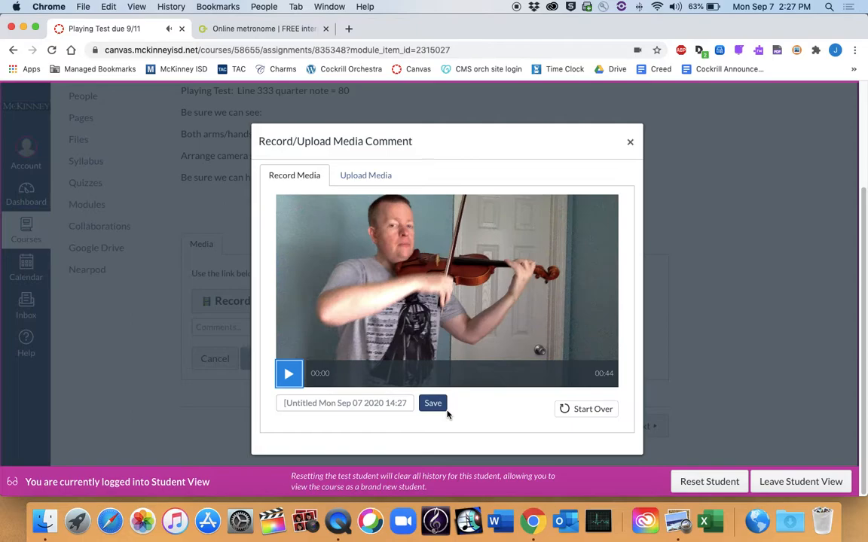
{"action": "mouse_move", "coordinate": [334, 352]}
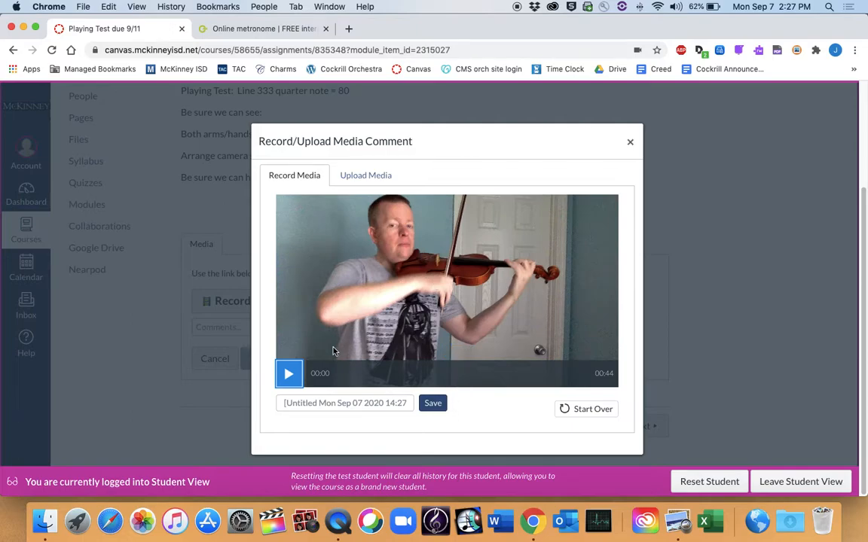
{"action": "left_click", "coordinate": [288, 374]}
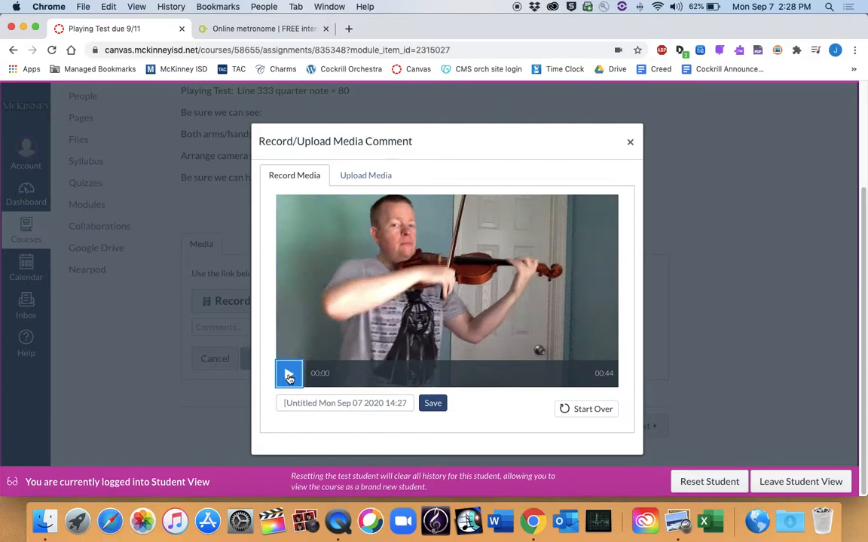
{"action": "left_click", "coordinate": [289, 372]}
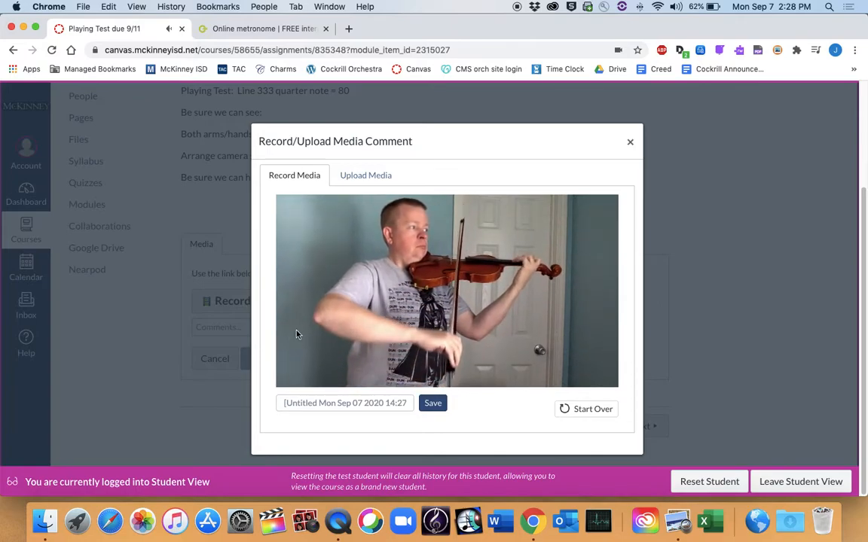
{"action": "left_click", "coordinate": [288, 373]}
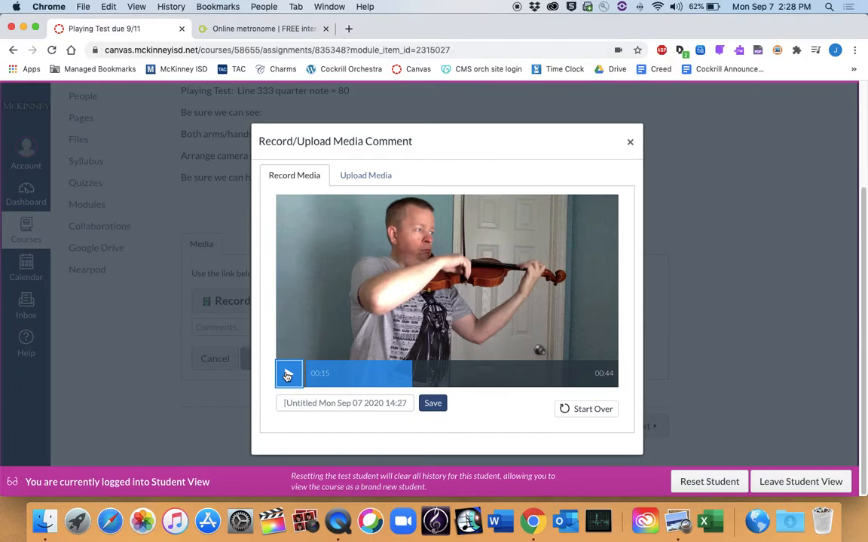
{"action": "left_click", "coordinate": [289, 374]}
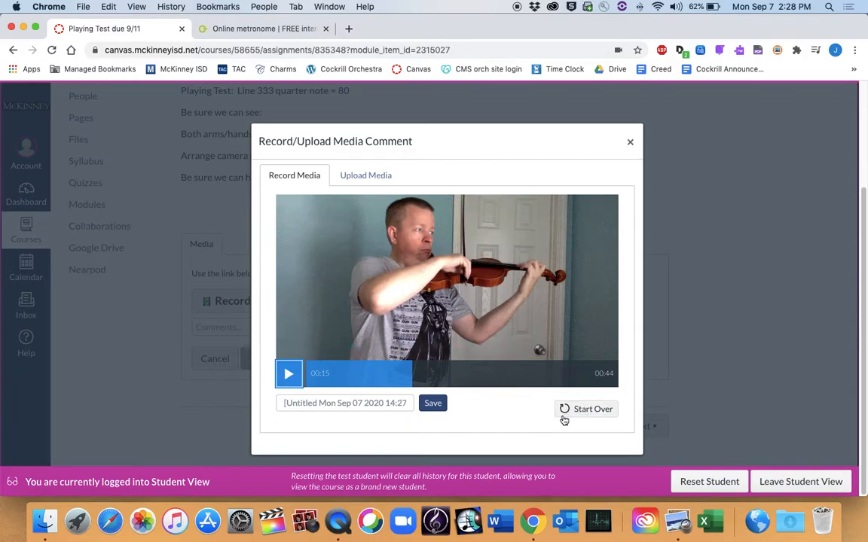
{"action": "mouse_move", "coordinate": [509, 413]}
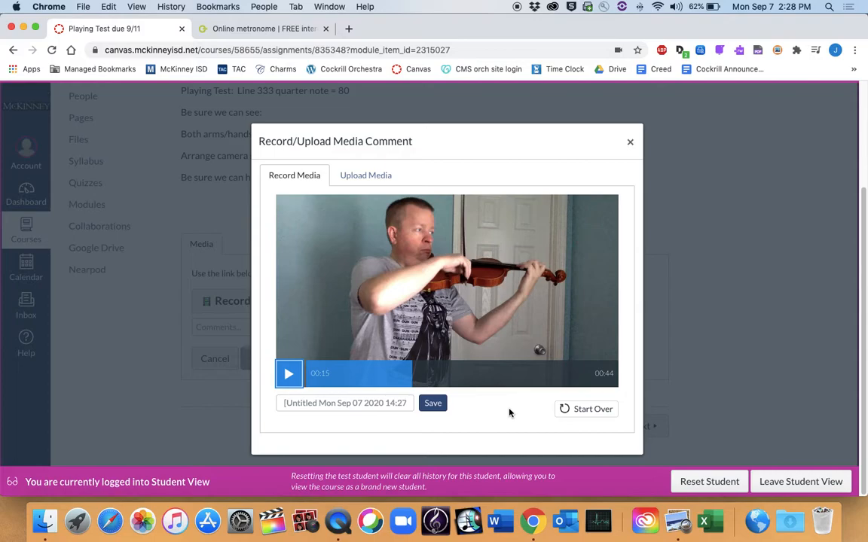
{"action": "mouse_move", "coordinate": [452, 407]}
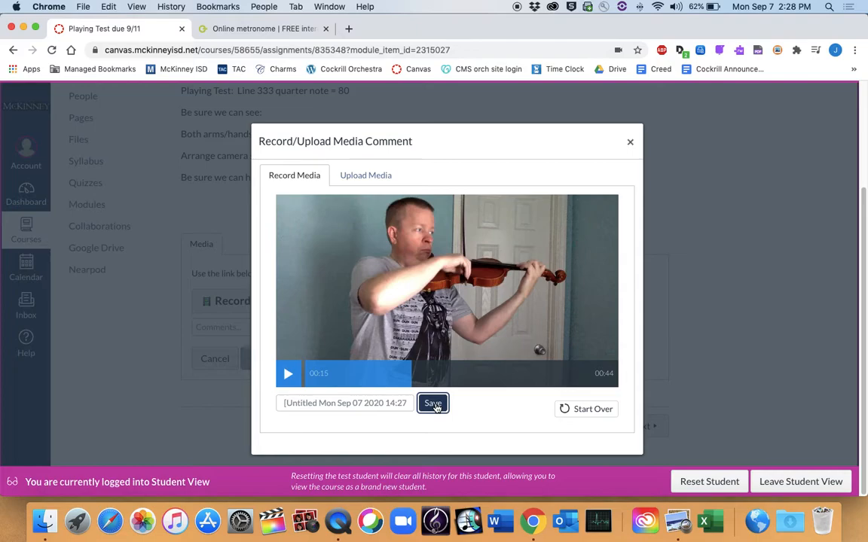
Step: Save the violin recording, submit Playing Test due 9/11, and dismiss the success banner
{"action": "left_click", "coordinate": [433, 403]}
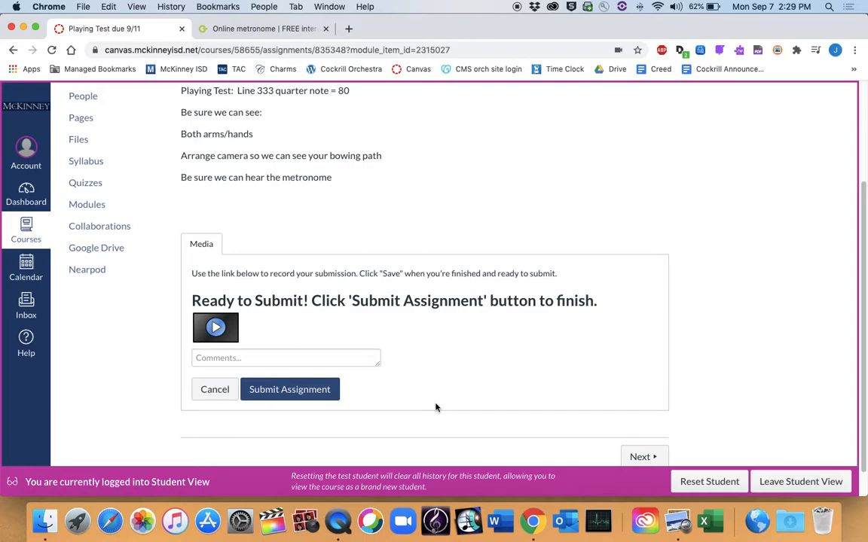
{"action": "mouse_move", "coordinate": [415, 391]}
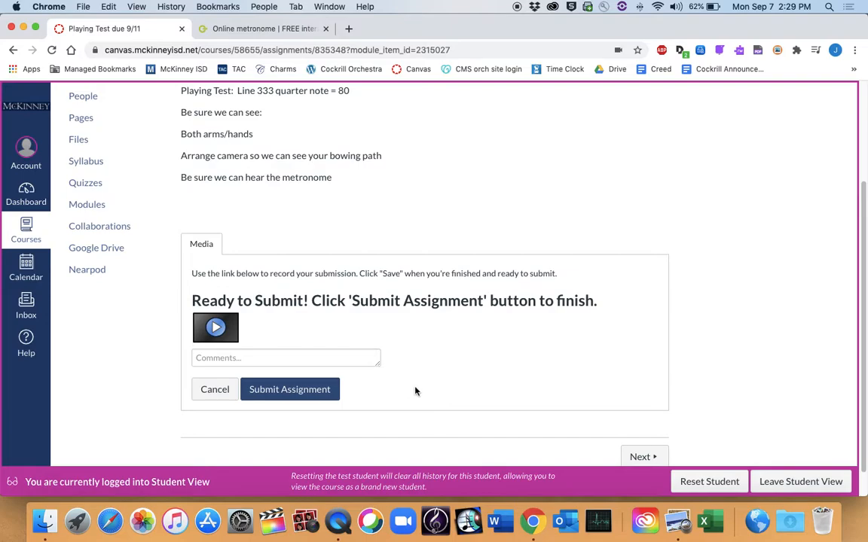
{"action": "left_click", "coordinate": [286, 357]}
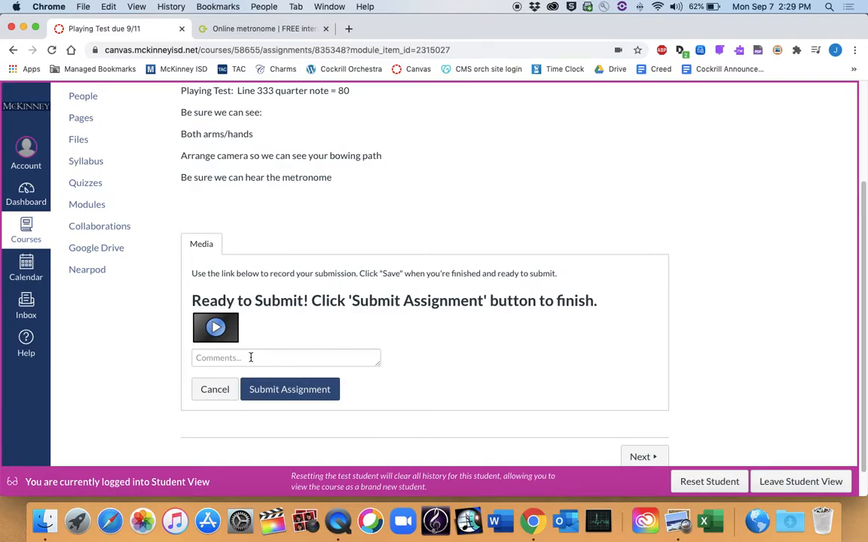
{"action": "mouse_move", "coordinate": [289, 390]}
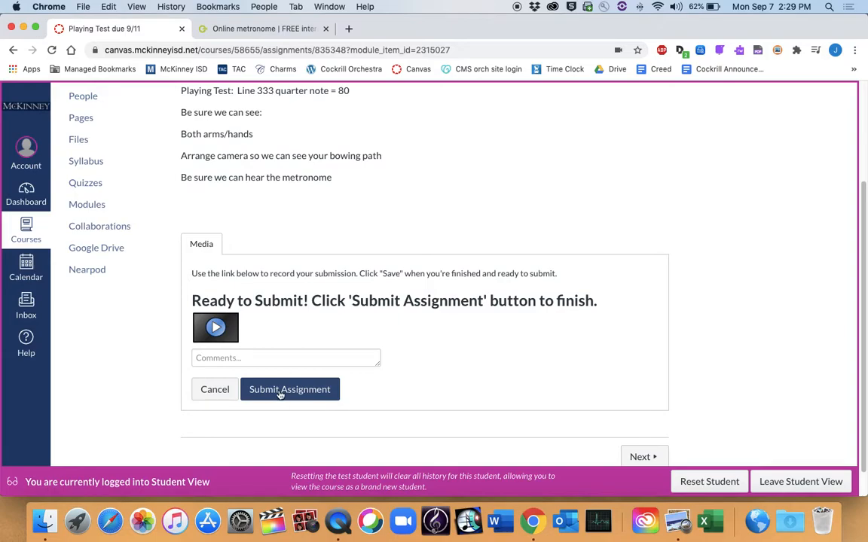
{"action": "left_click", "coordinate": [289, 389]}
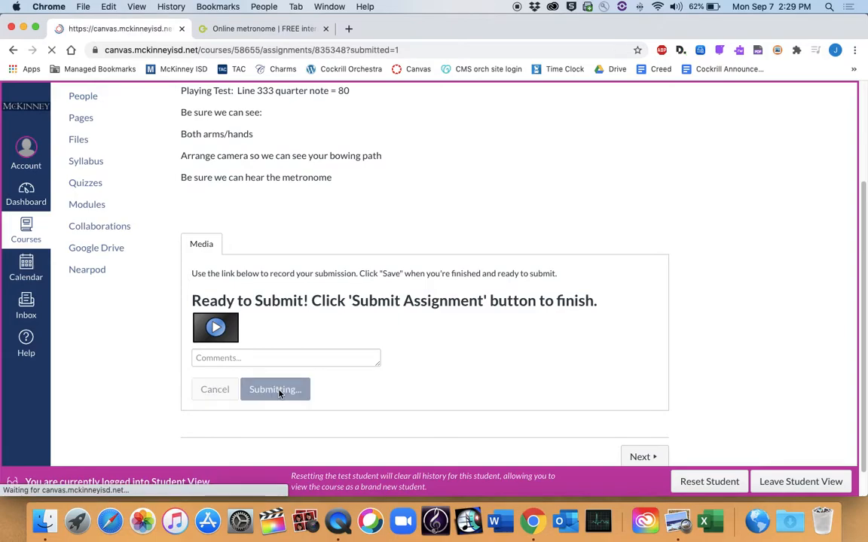
{"action": "left_click", "coordinate": [275, 389]}
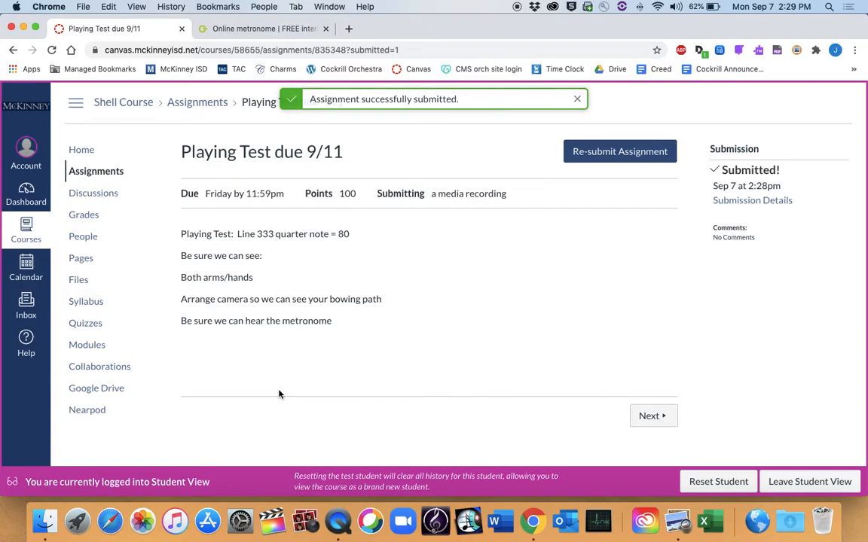
{"action": "left_click", "coordinate": [577, 99]}
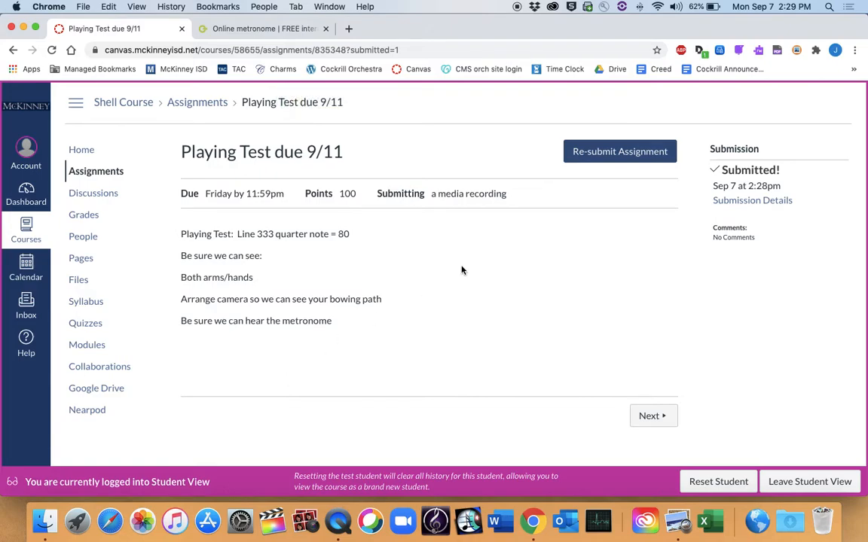
Step: Open Submission Details and play back the submitted 44-second violin recording
{"action": "left_click", "coordinate": [752, 200]}
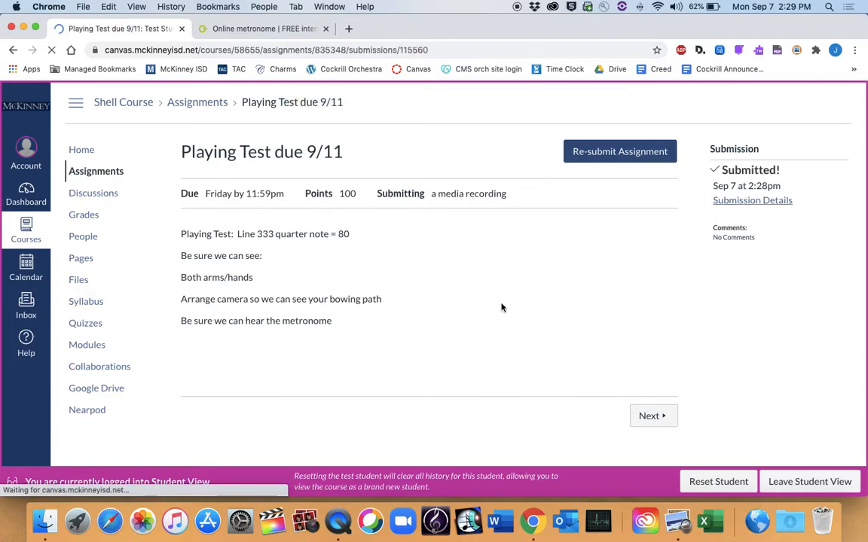
{"action": "left_click", "coordinate": [752, 200]}
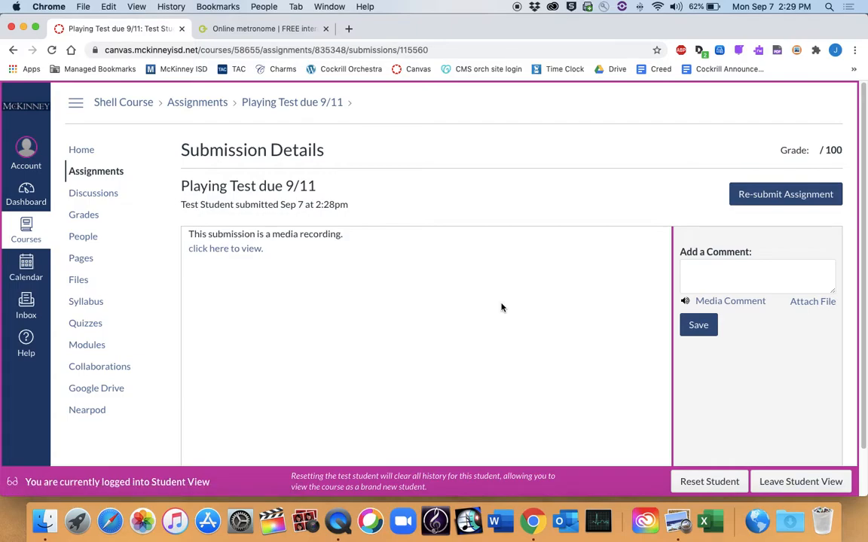
{"action": "mouse_move", "coordinate": [287, 267]}
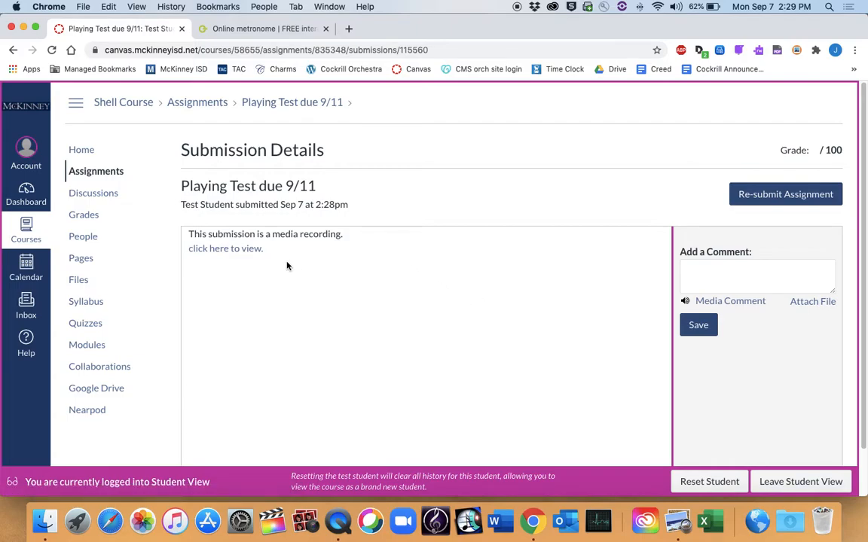
{"action": "left_click", "coordinate": [225, 249]}
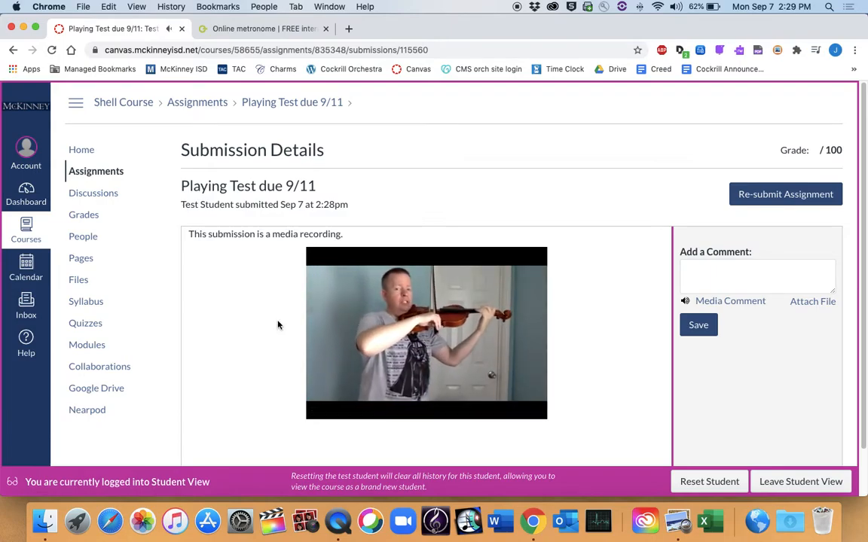
{"action": "left_click", "coordinate": [427, 333]}
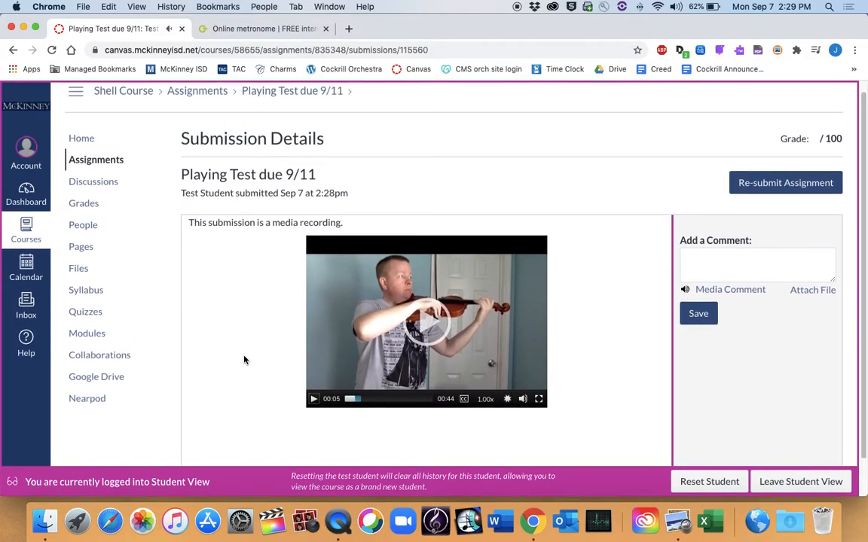
{"action": "left_click", "coordinate": [784, 183]}
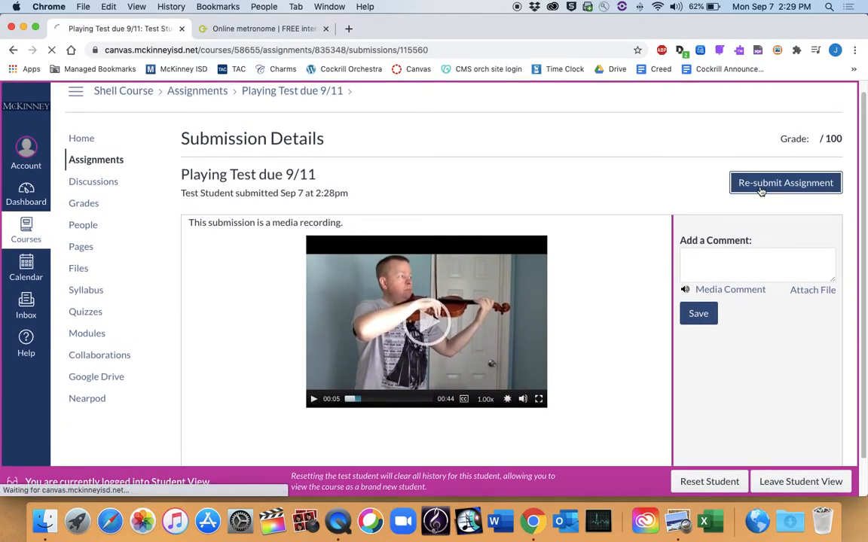
Step: Choose Re-submit Assignment and scroll through the new media submission form
{"action": "left_click", "coordinate": [785, 182]}
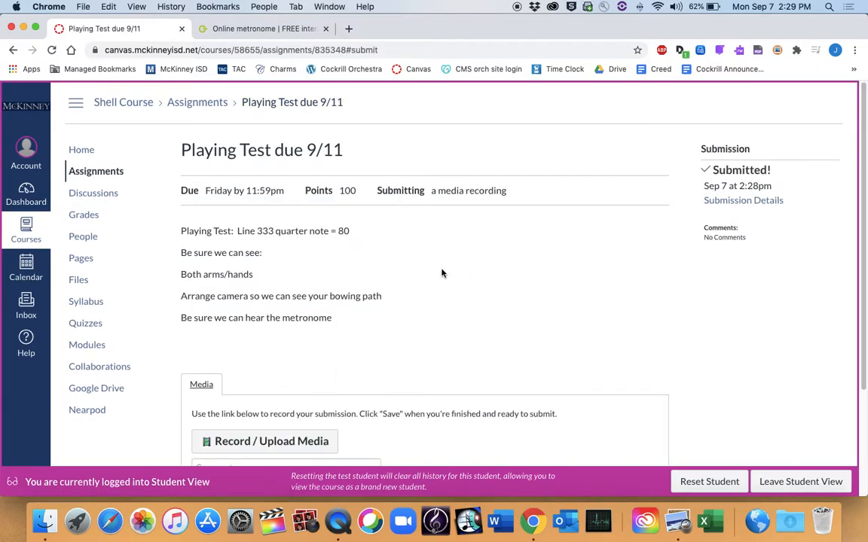
{"action": "scroll", "scroll_direction": "down", "scroll_amount": 3}
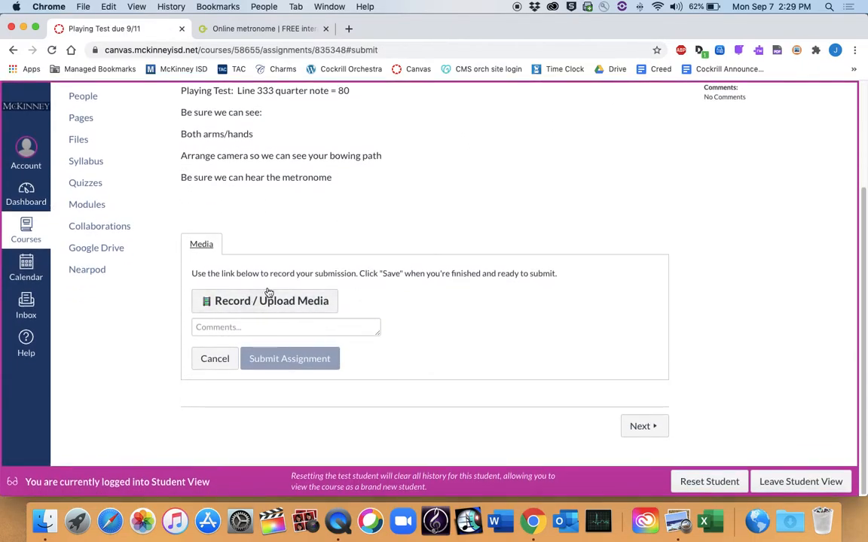
{"action": "scroll", "scroll_direction": "up", "scroll_amount": 3}
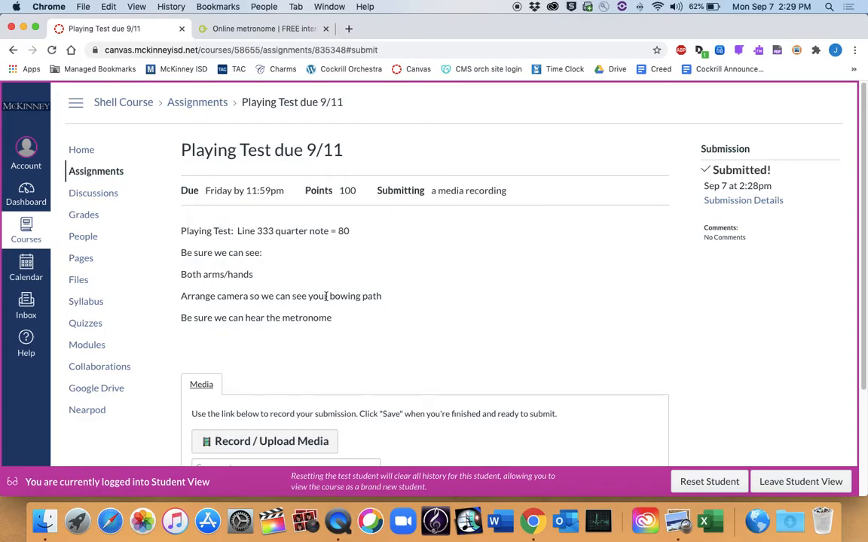
{"action": "mouse_move", "coordinate": [305, 520]}
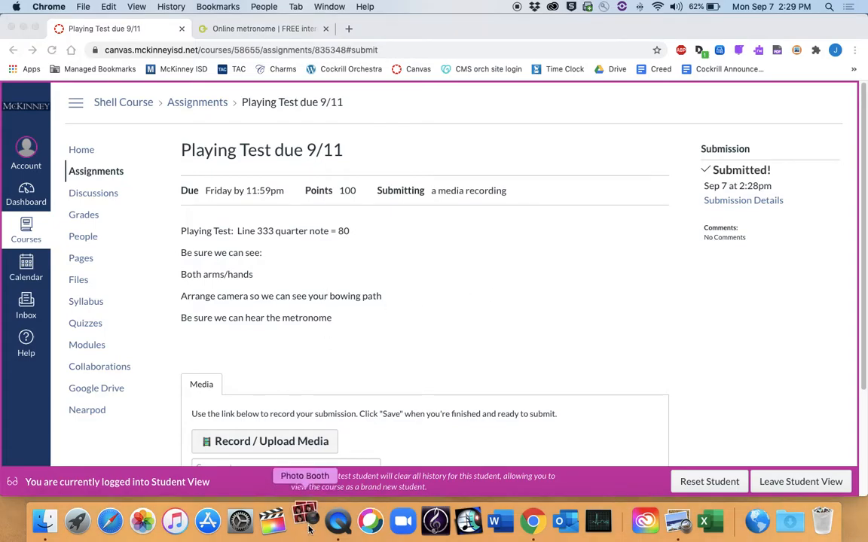
Step: Launch Photo Booth from the Dock to show a close-up webcam preview of the violinist
{"action": "left_click", "coordinate": [305, 521]}
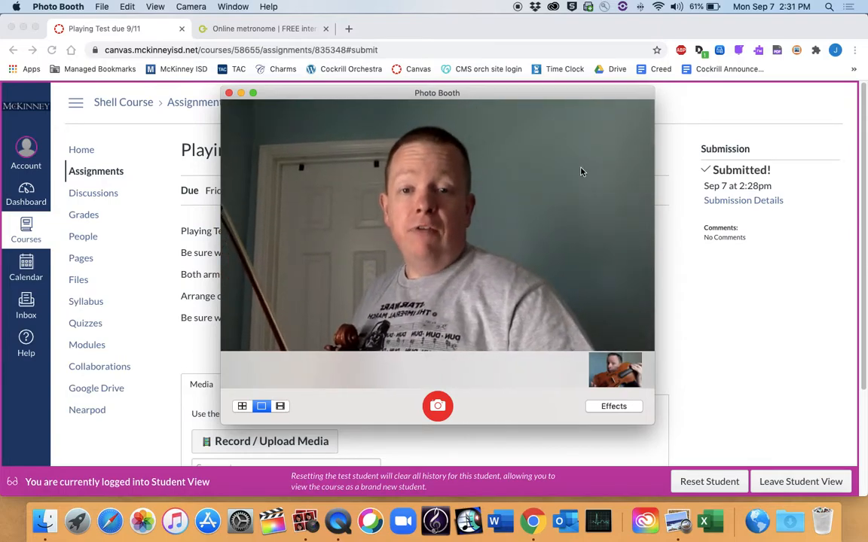
{"action": "mouse_move", "coordinate": [519, 9]}
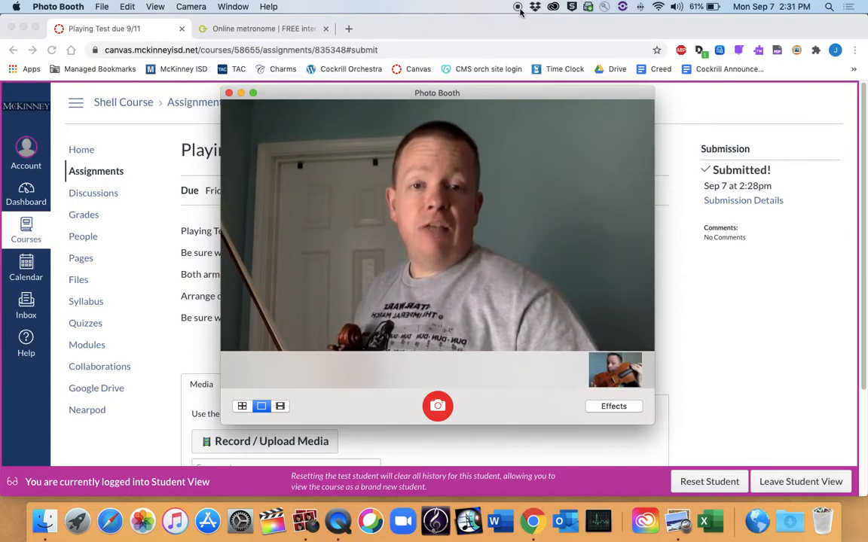